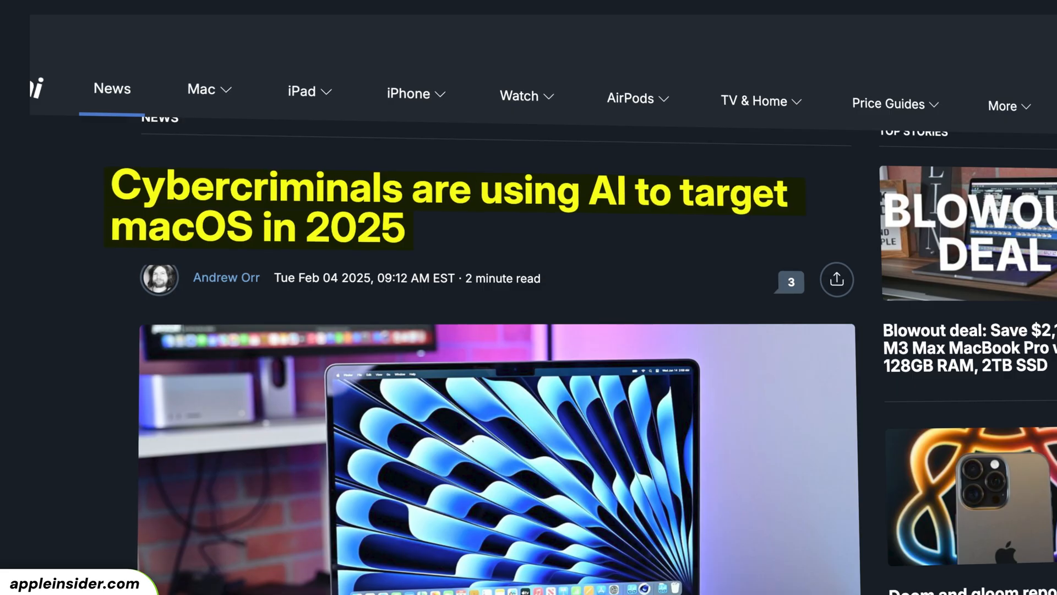
Scroll through the article reporting that 50% of Mac users were affected by malware.
scroll("down", 3)
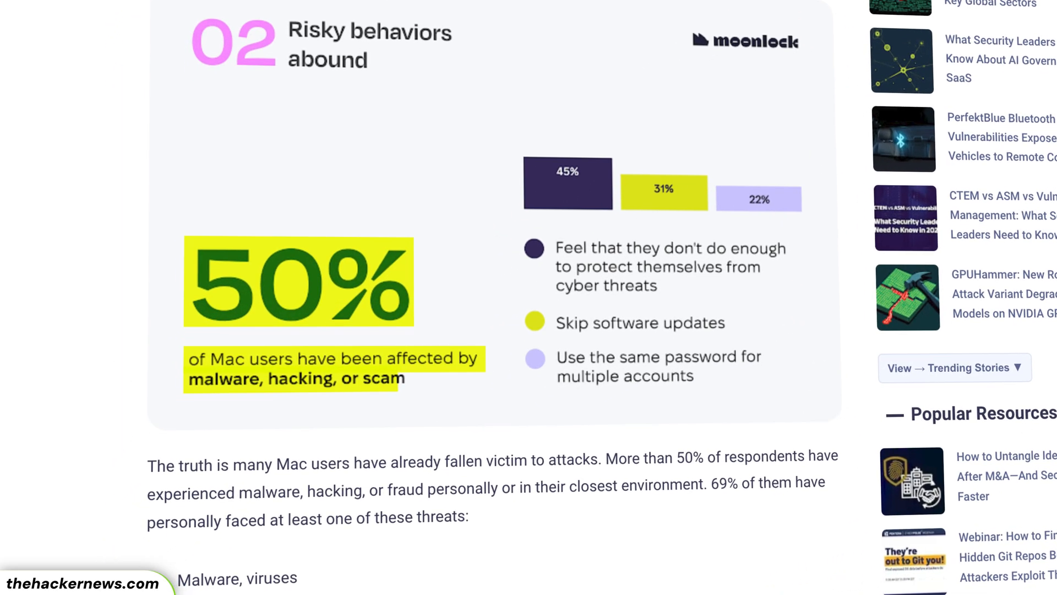
scroll("up", 3)
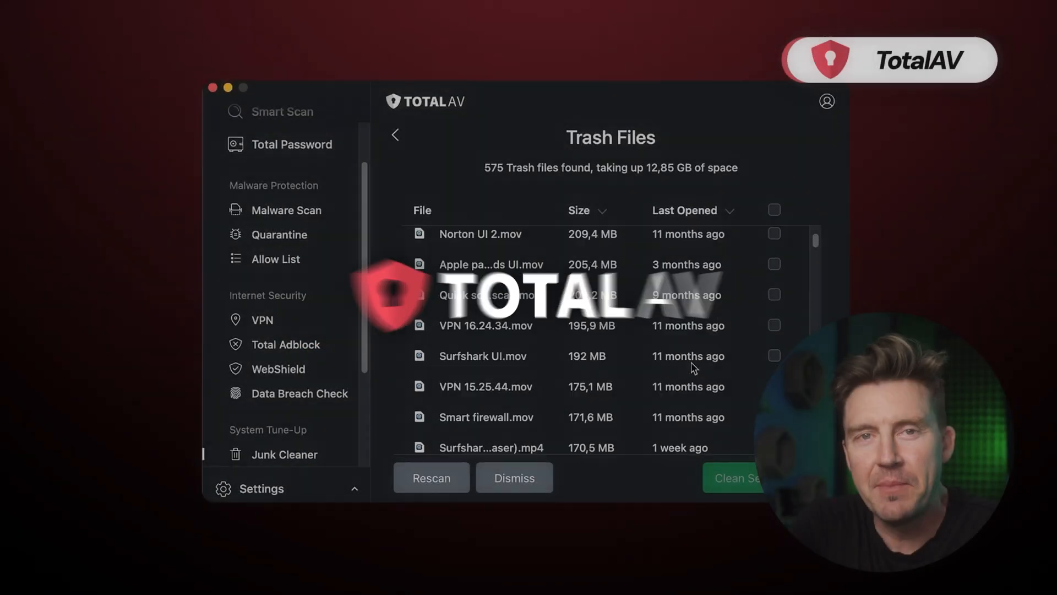
Start TotalAV's Duplicate Finder check and open the Total Adblock Safari setup dialog.
left_click(292, 454)
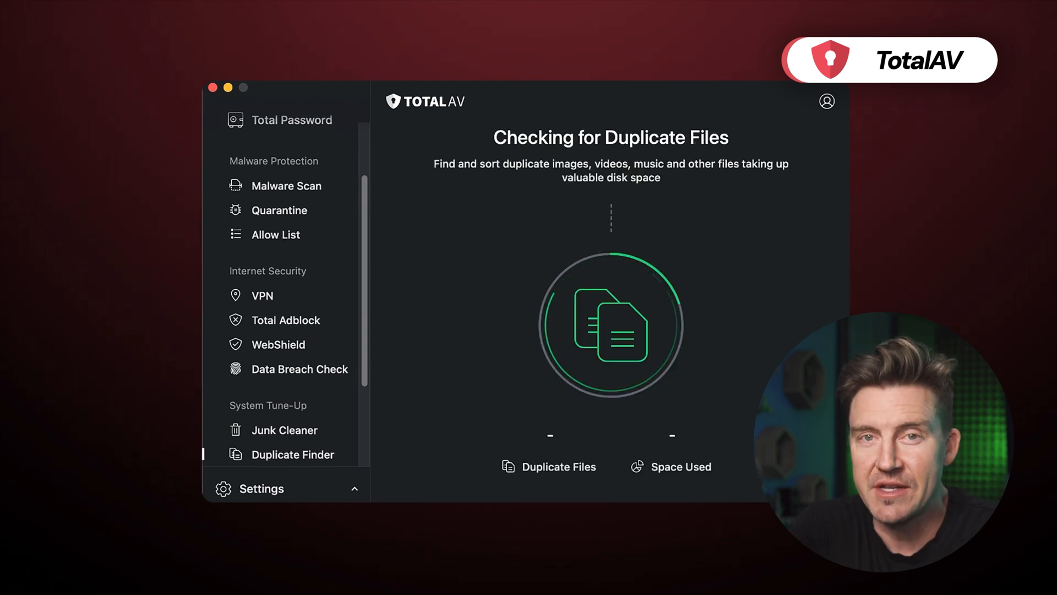
left_click(285, 319)
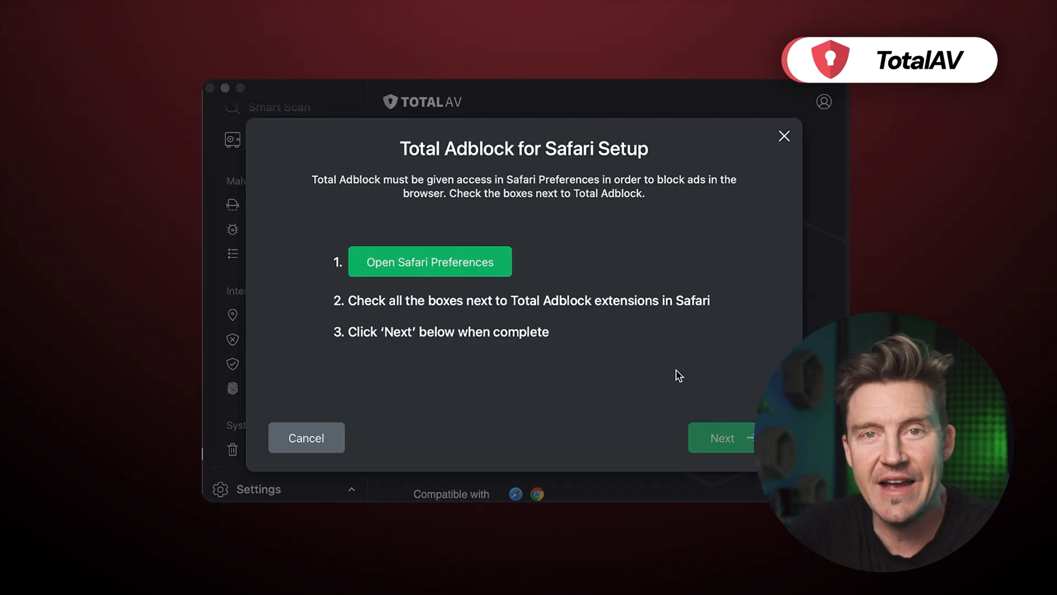
left_click(784, 135)
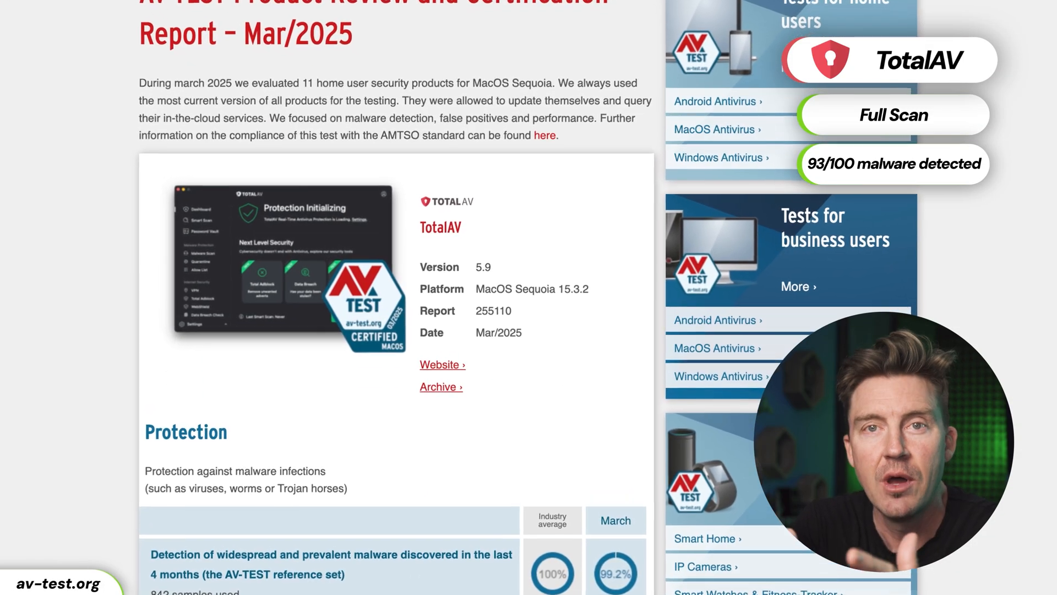
scroll("down", 3)
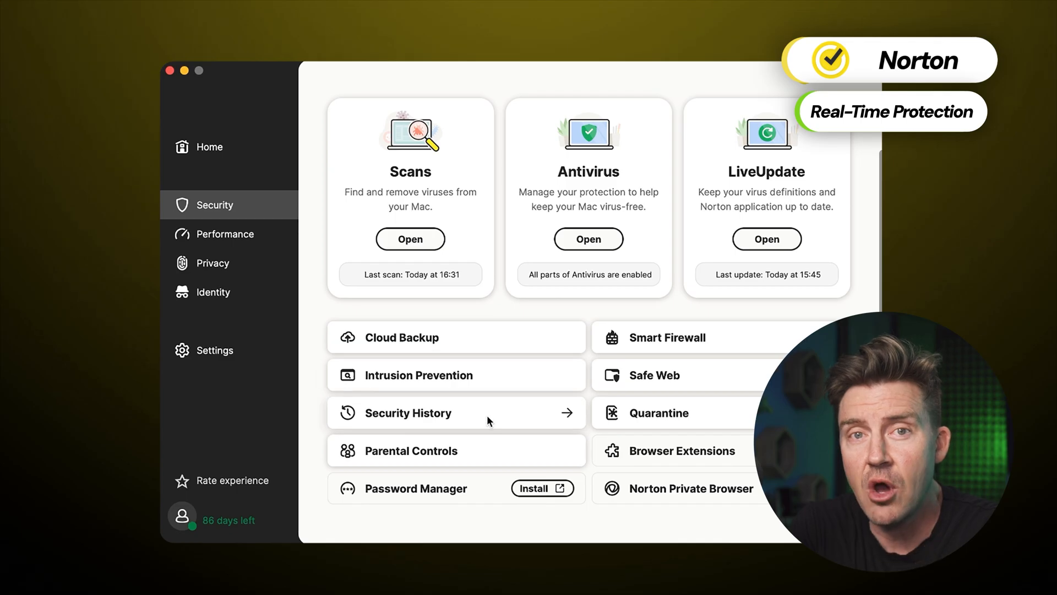
mouse_move(670, 418)
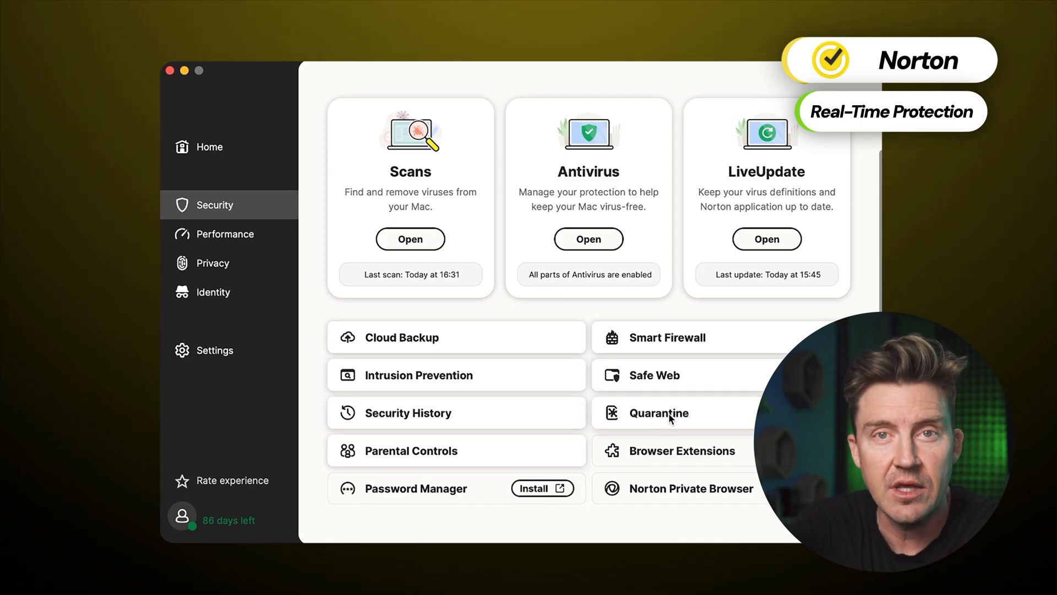
left_click(669, 337)
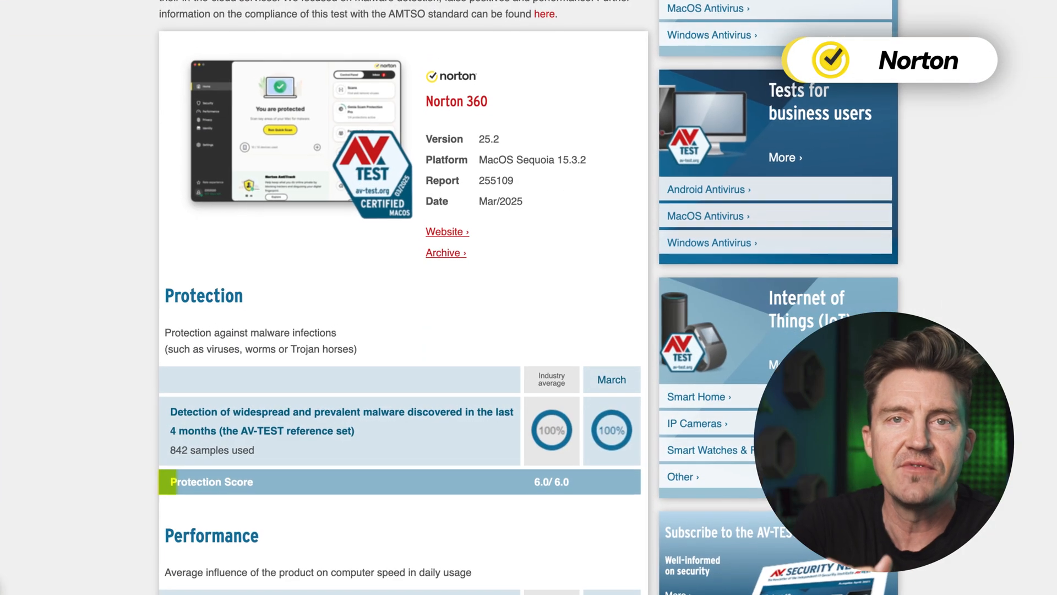
scroll("down", 3)
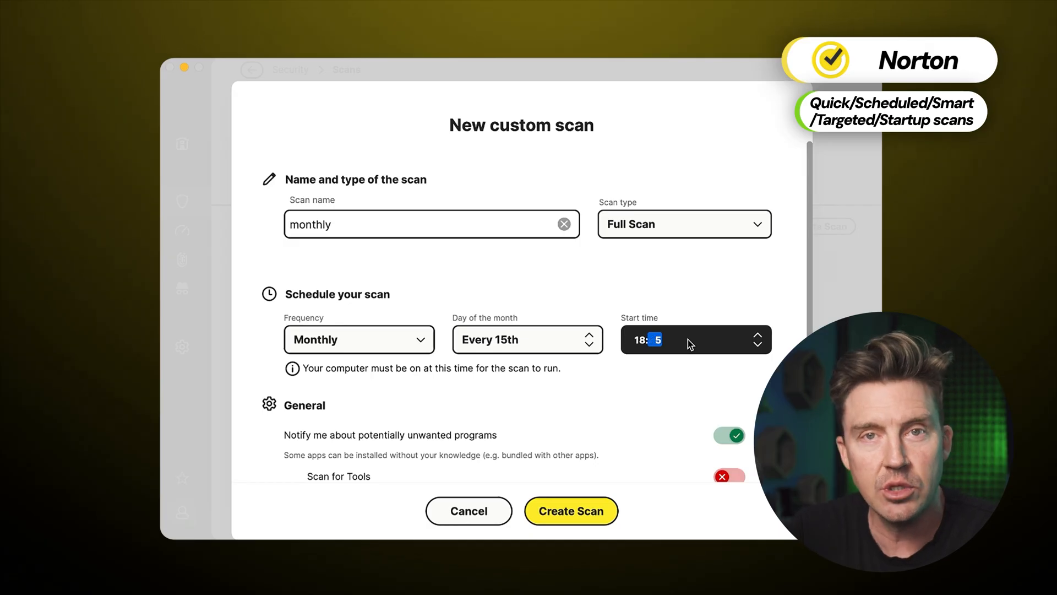
Scroll to the General settings and toggle Scan whole files for the monthly scan.
scroll("down", 3)
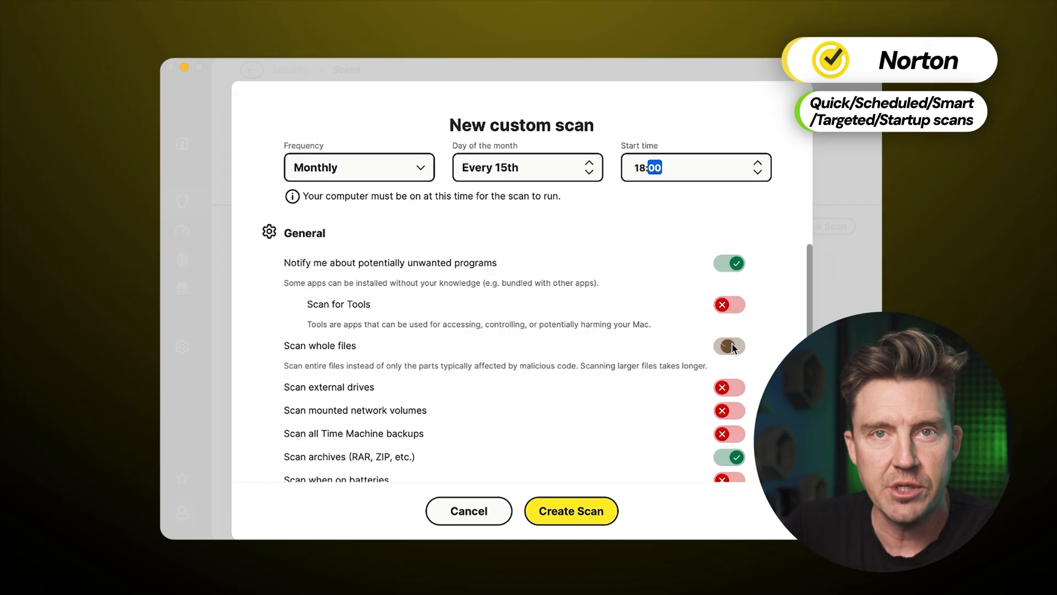
left_click(571, 510)
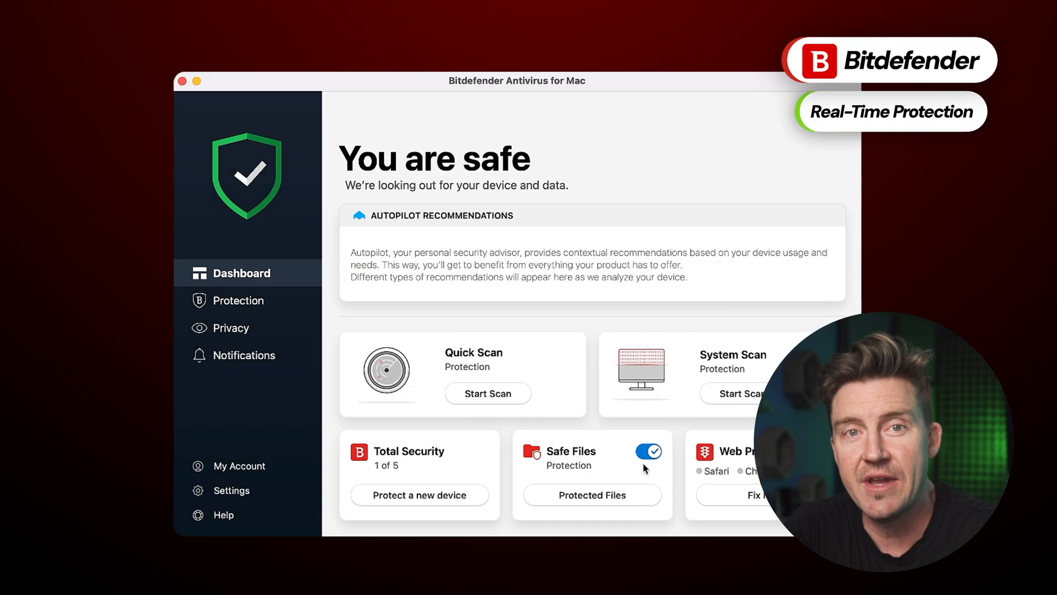
Browse Bitdefender's Protection, Anti-Ransomware and Privacy VPN pages, then the Antivirus scan options.
left_click(239, 300)
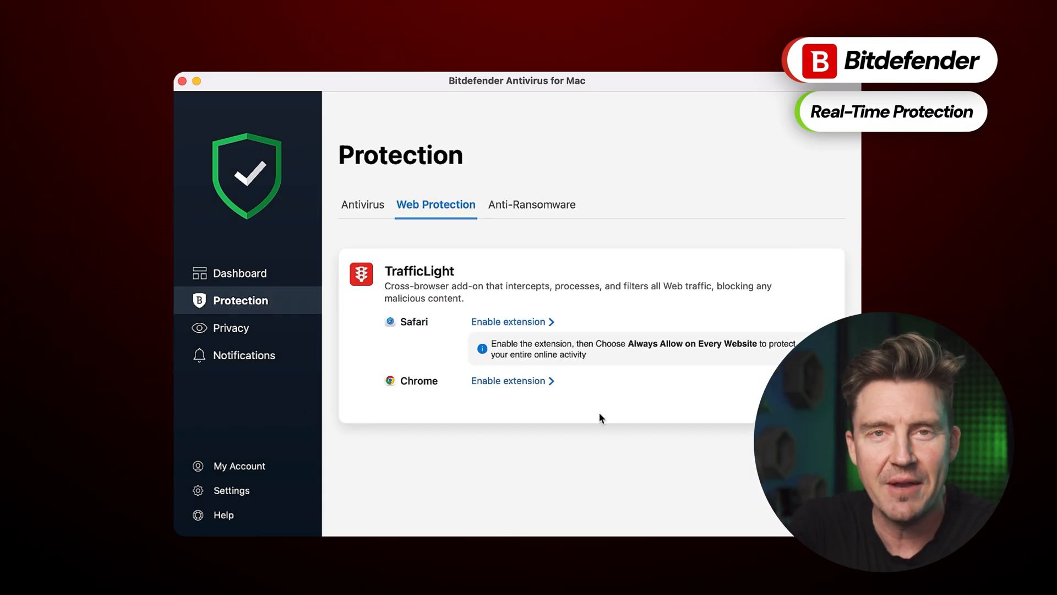
left_click(531, 205)
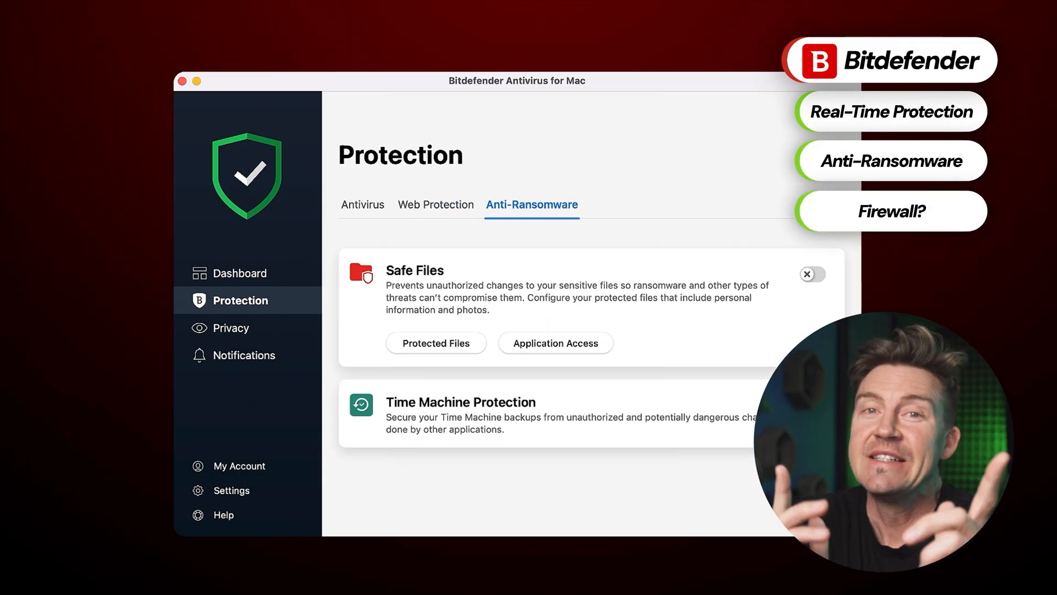
left_click(232, 328)
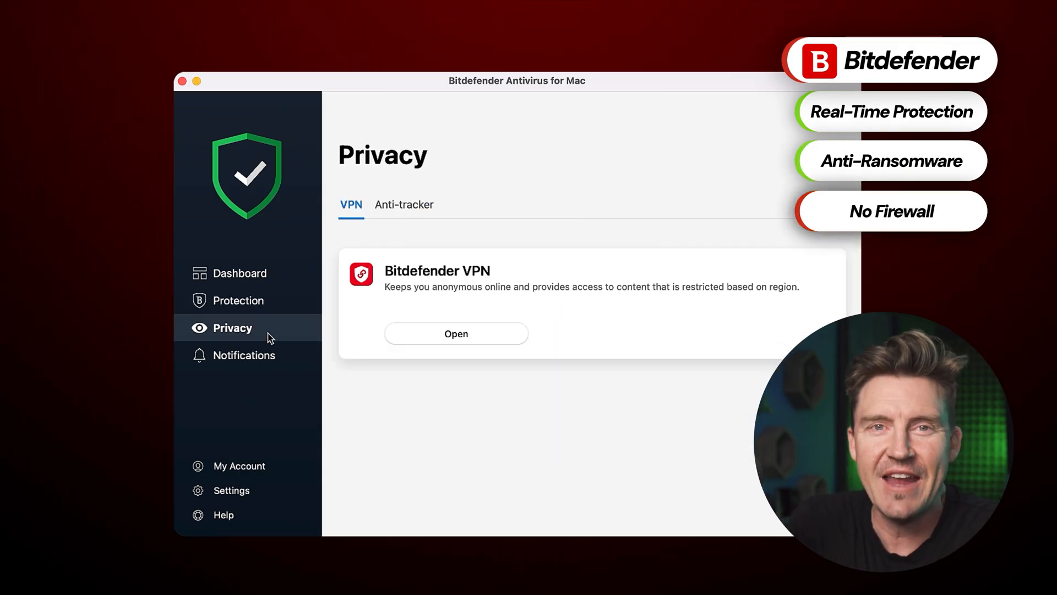
mouse_move(357, 375)
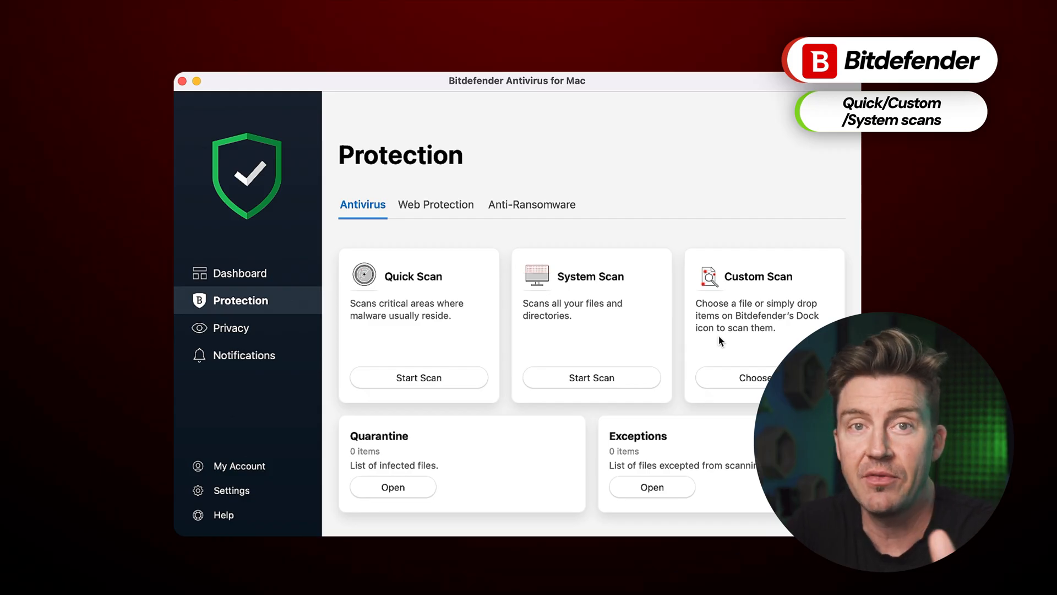
left_click(754, 377)
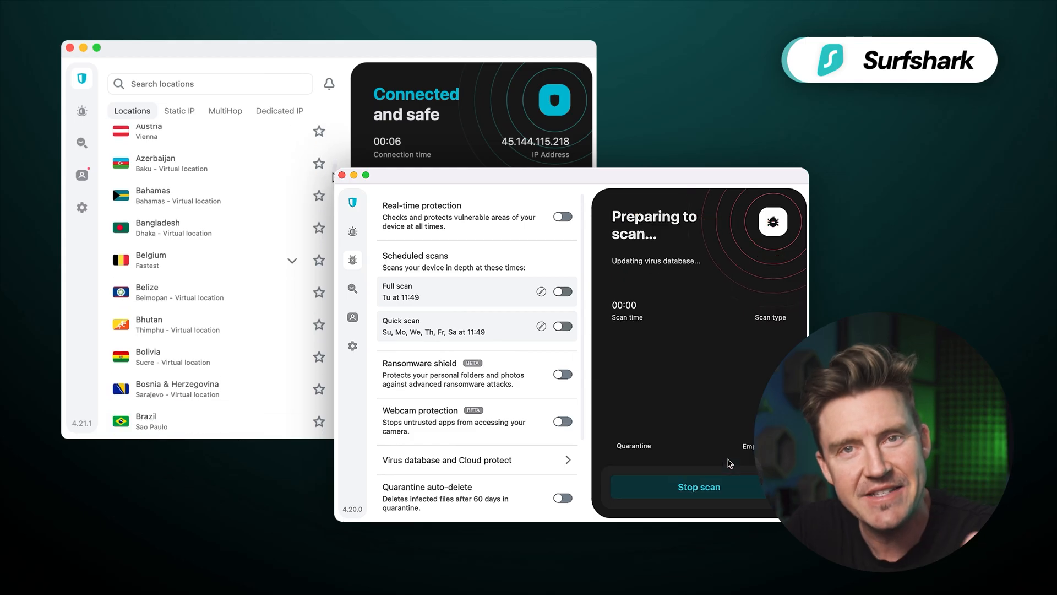
Scroll the Surfshark locations list and the AV-TEST report down to the 6.0/6.0 Protection score.
scroll("down", 3)
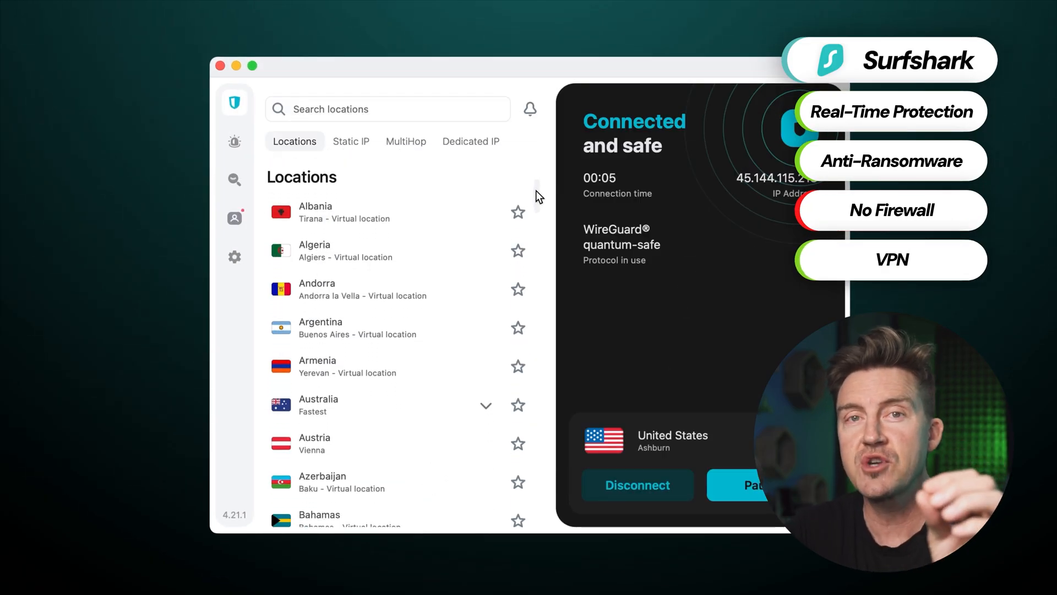
scroll("down", 3)
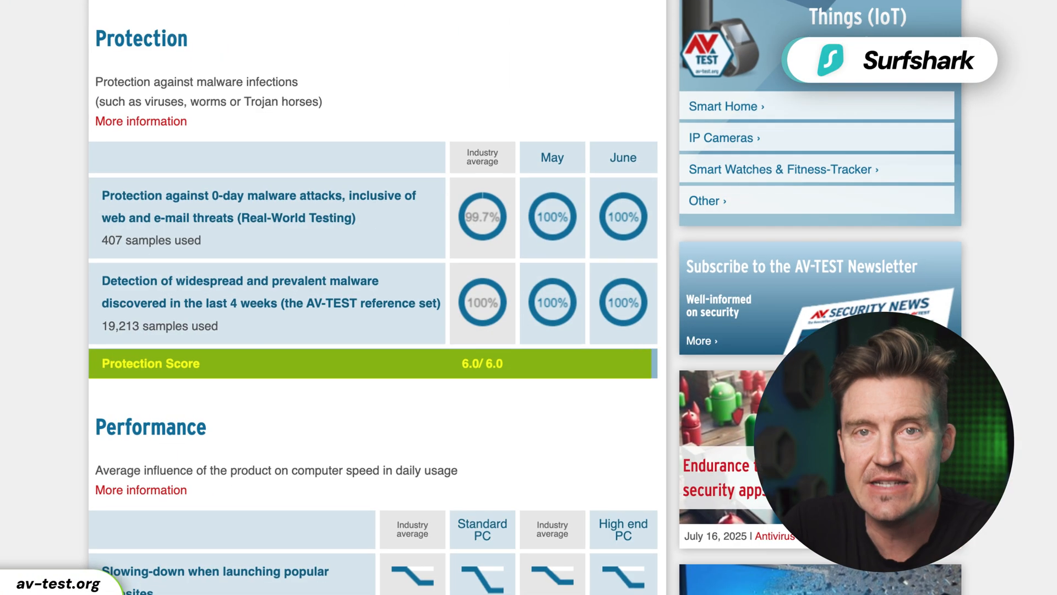
scroll("down", 3)
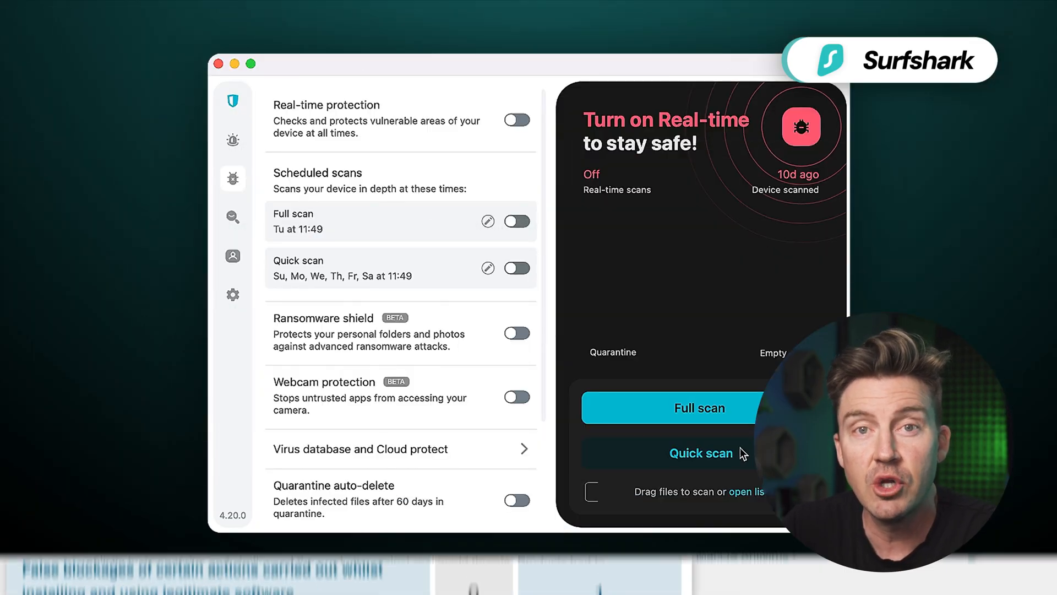
left_click(700, 453)
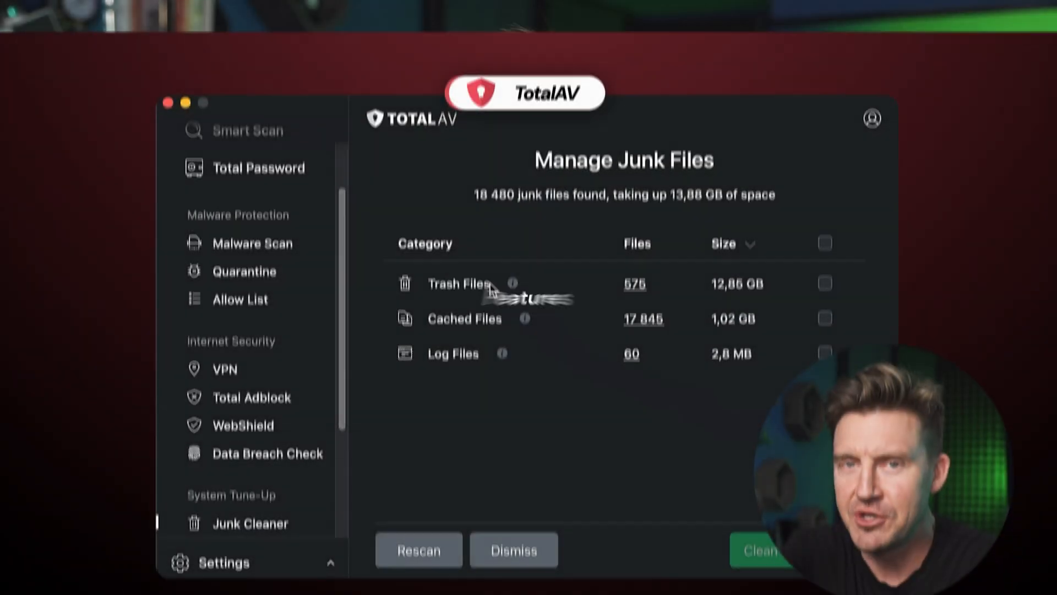
List the individual files in the Trash Files category (575 files, 12.85 GB).
left_click(459, 283)
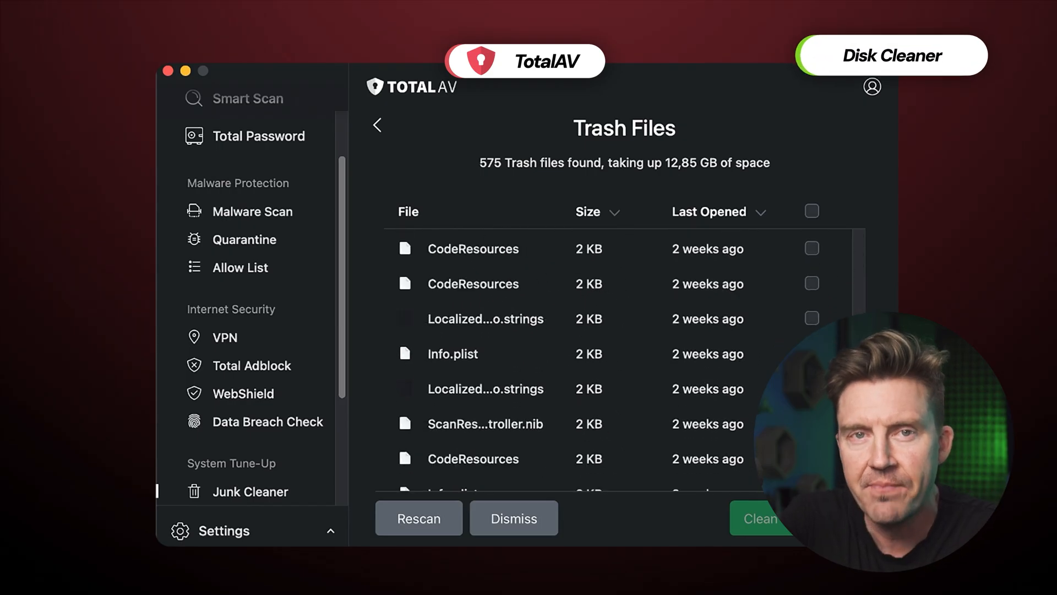
left_click(259, 491)
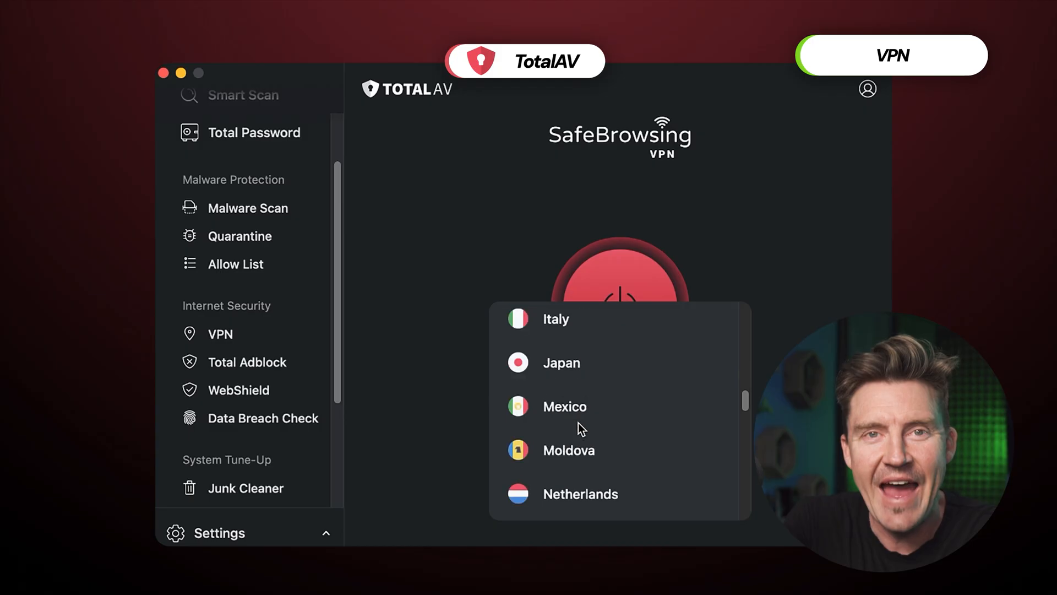
Scroll Surfshark's Locations list and open the Dedicated IP tab while connected to the United States.
left_click(620, 307)
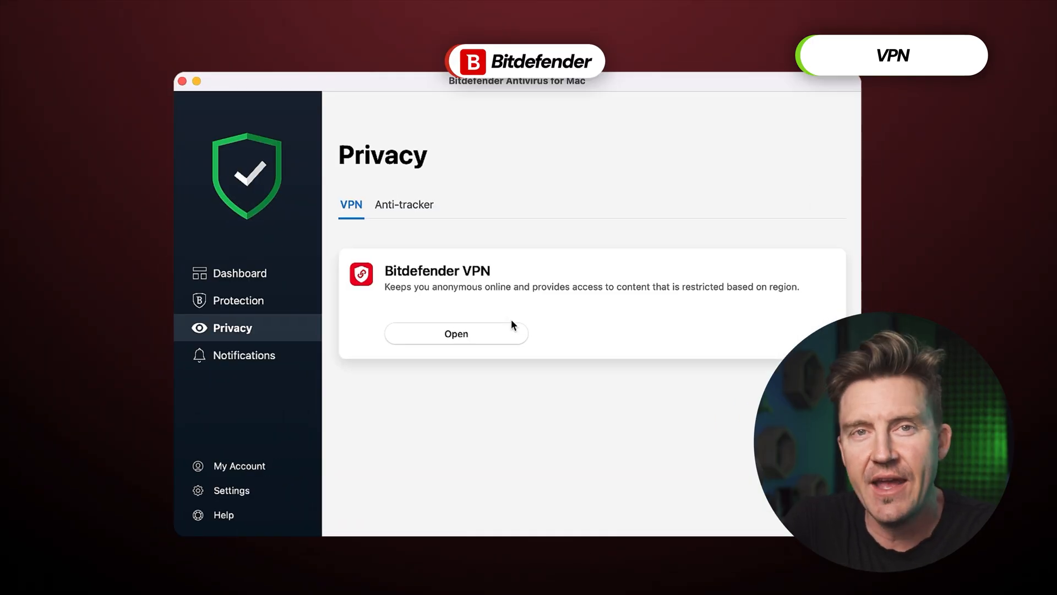
left_click(456, 334)
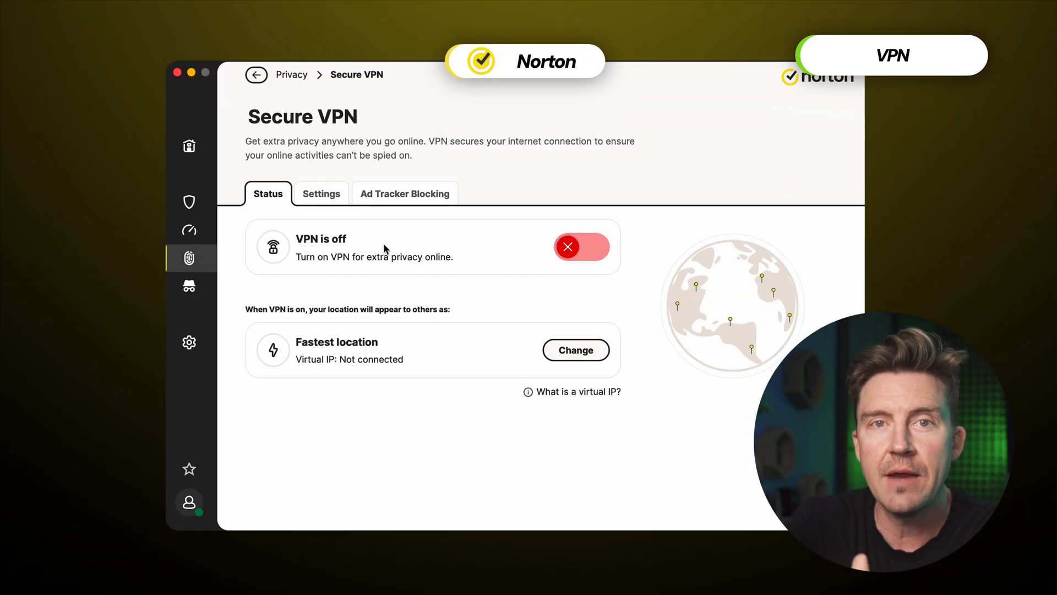
left_click(322, 193)
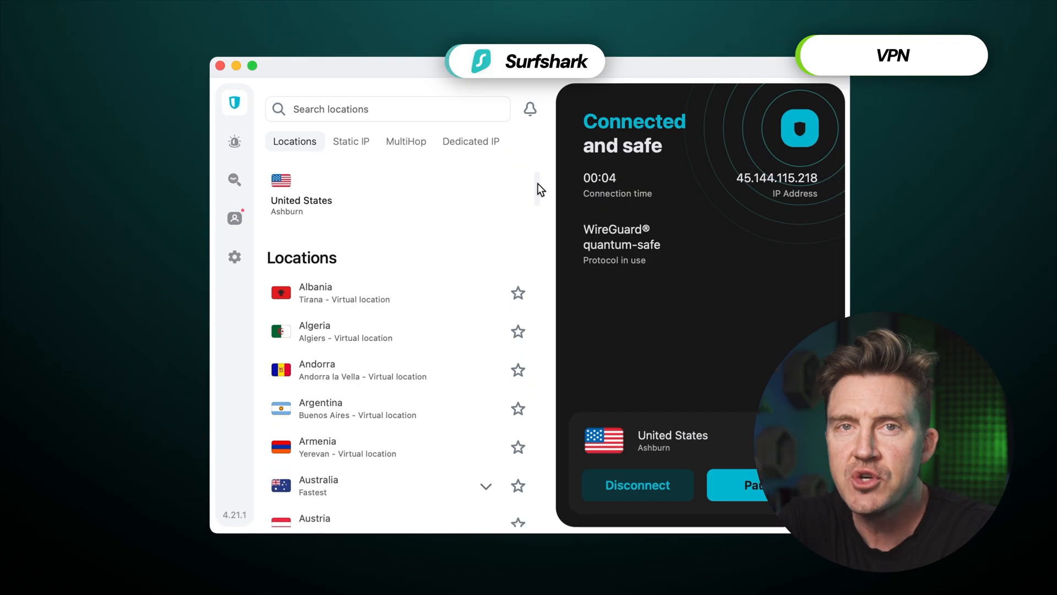
scroll("down", 3)
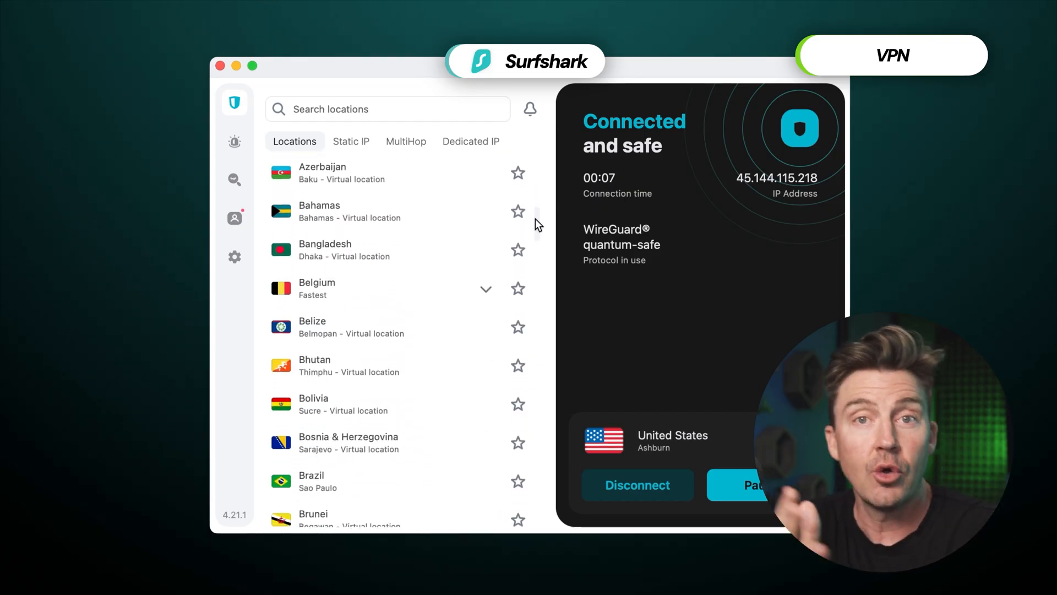
scroll("down", 3)
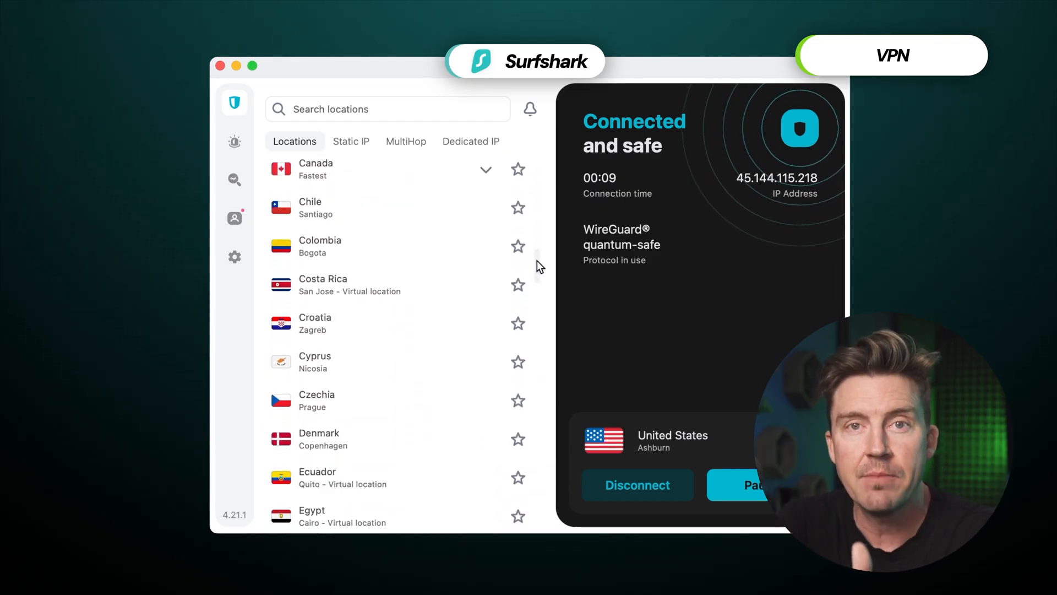
left_click(471, 142)
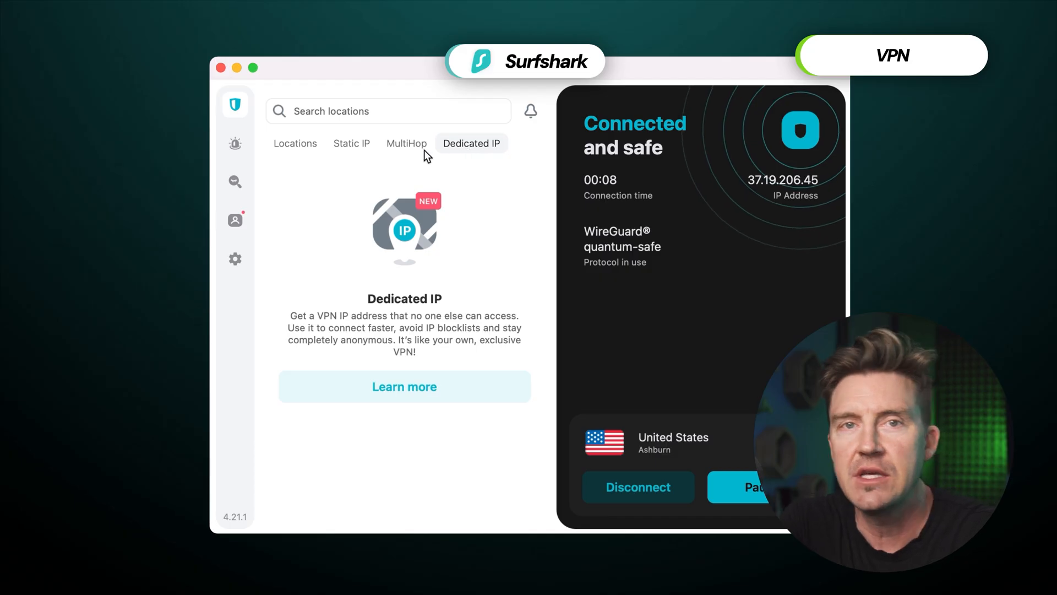
left_click(234, 259)
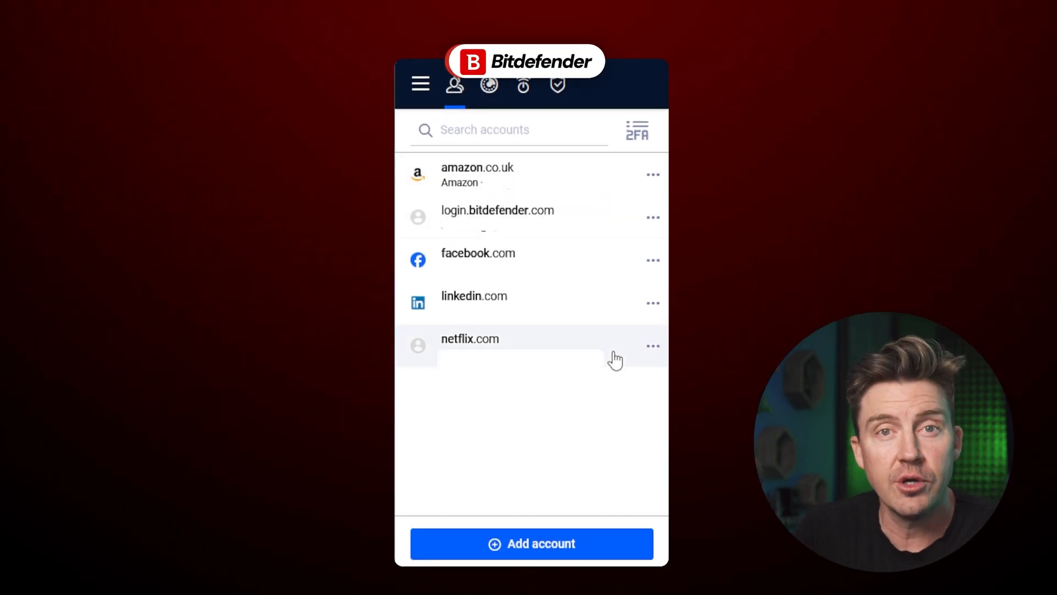
Open the Total Adblock popup showing 23 ads and trackers blocked on weather.com.
left_click(488, 85)
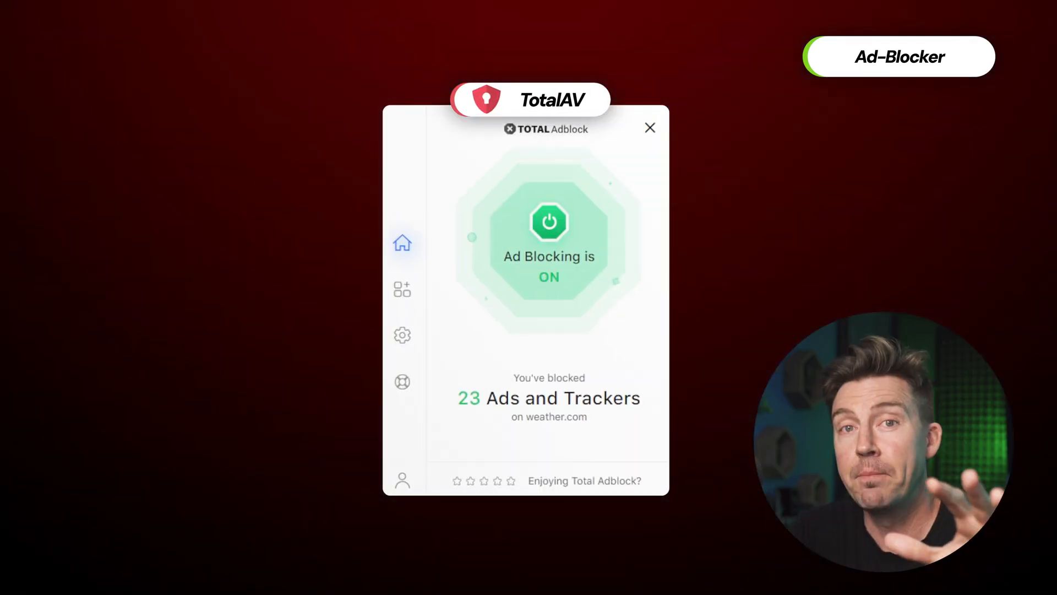
left_click(402, 334)
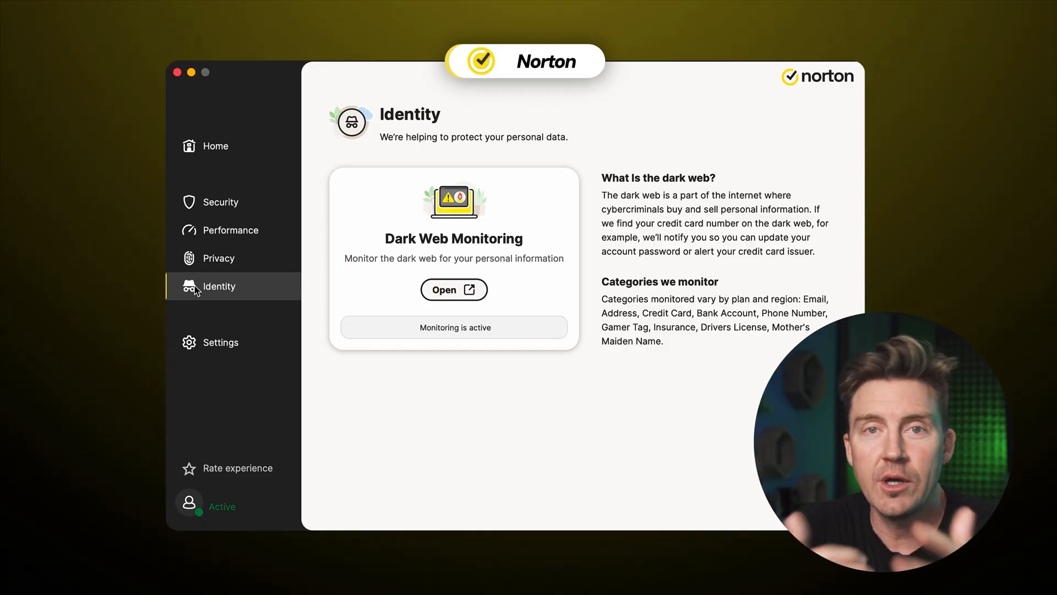
mouse_move(356, 272)
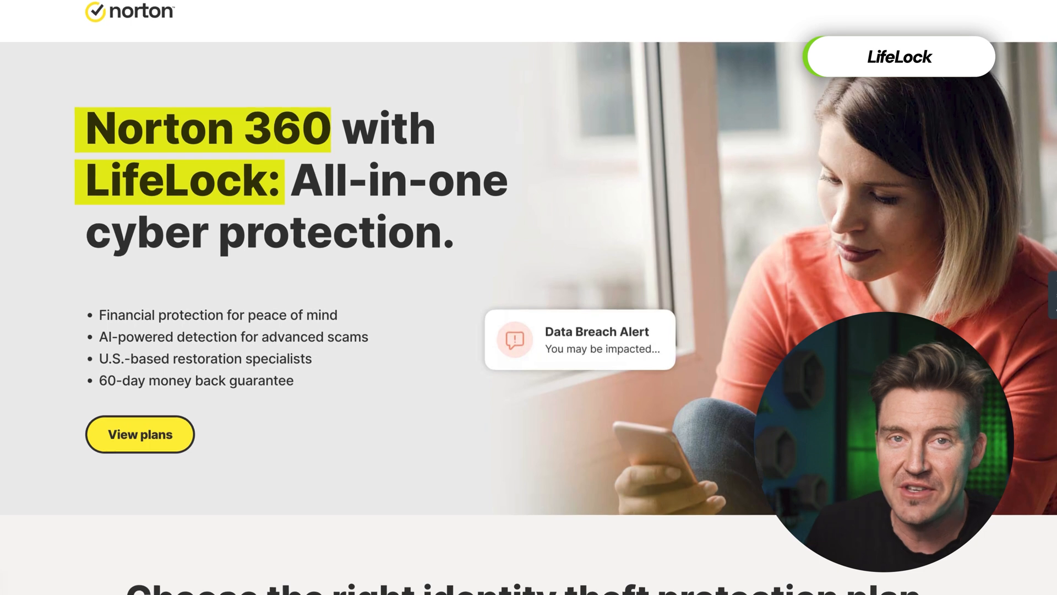
Scroll the Norton 360 with LifeLock site down to the Compare plans pricing table.
scroll("down", 3)
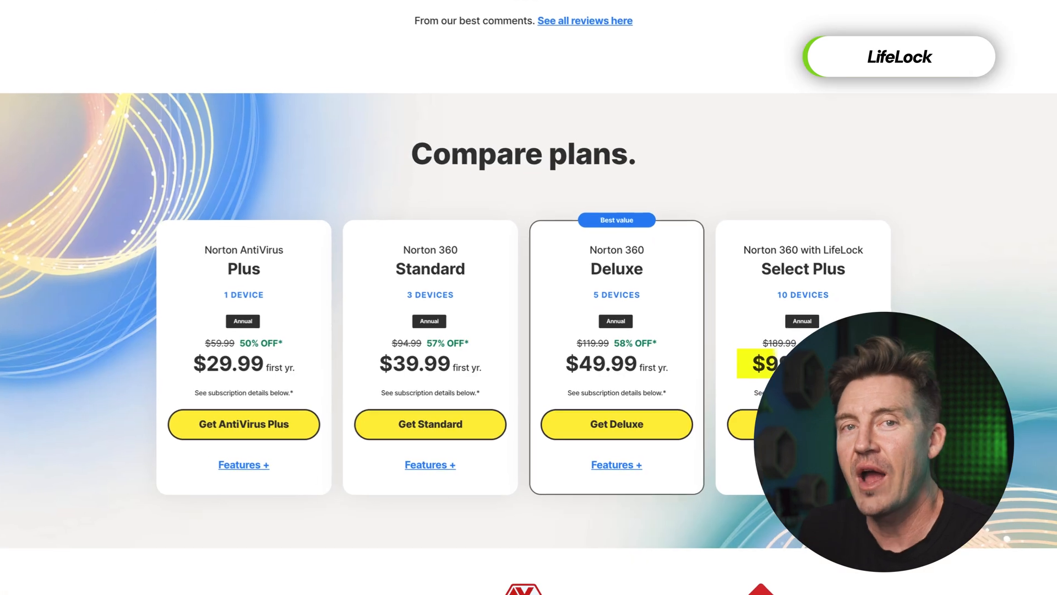
scroll("down", 3)
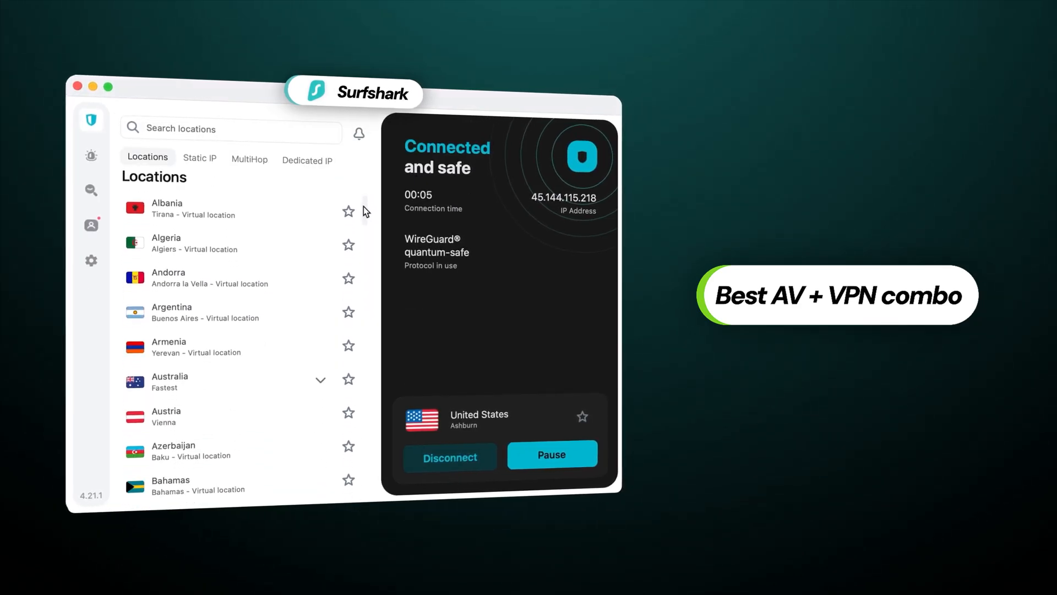
Scroll Norton's Performance page and open File Cleanup's automatic cleaning Settings tab.
scroll("down", 3)
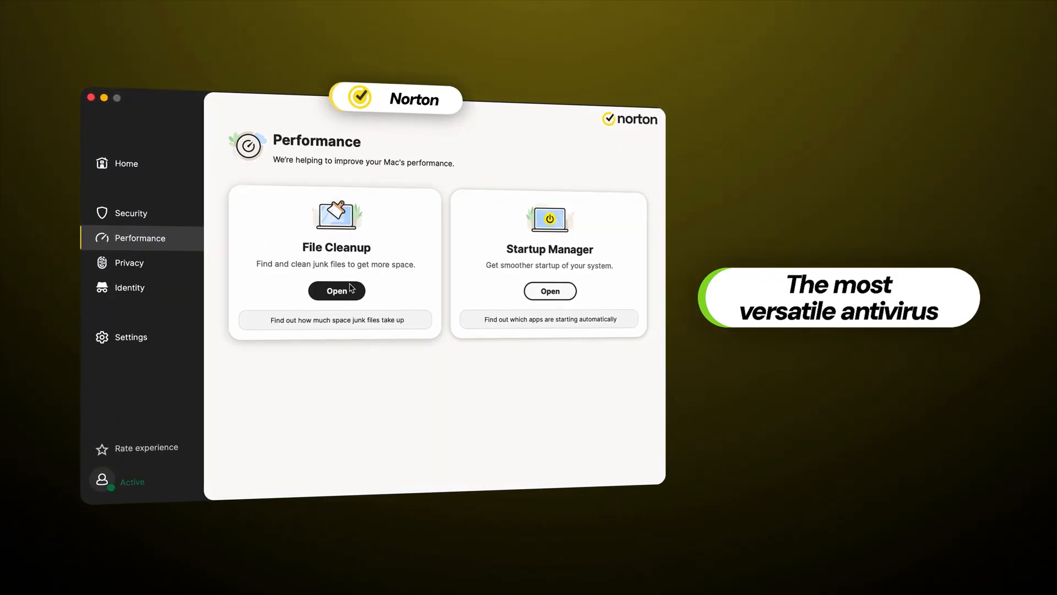
left_click(336, 291)
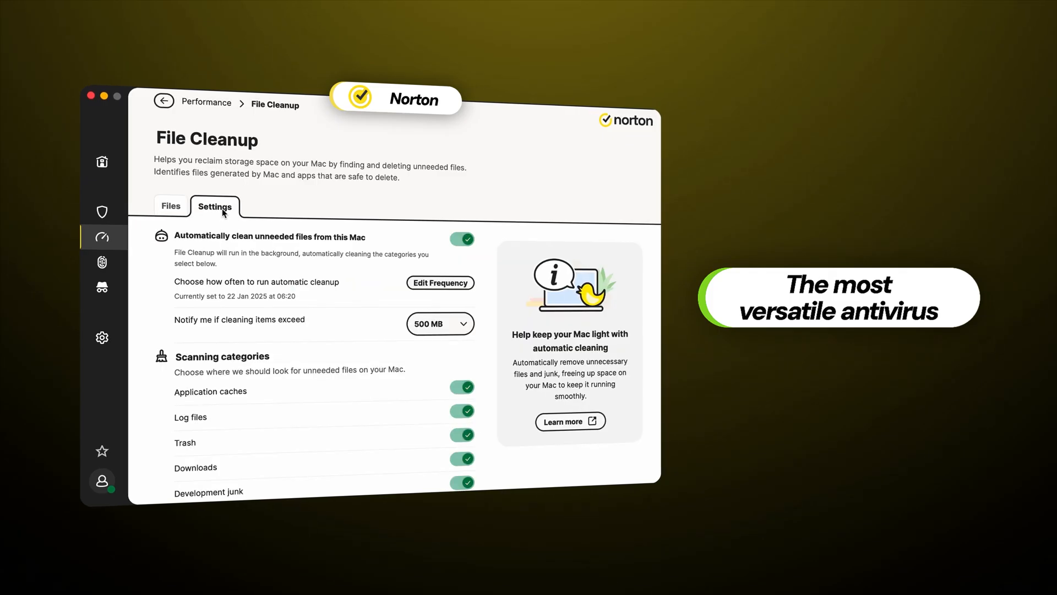